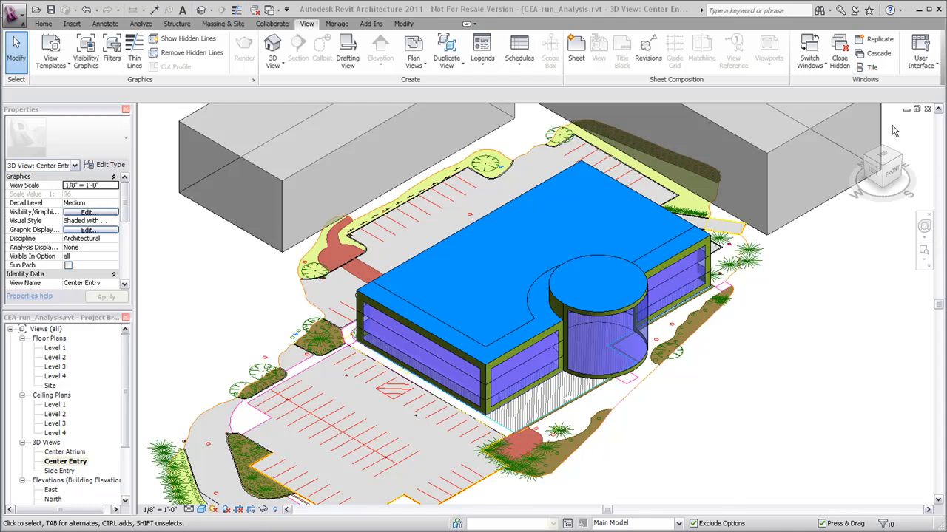
Close the other open views and show the Analyze tab's energy analysis tools.
left_click(871, 53)
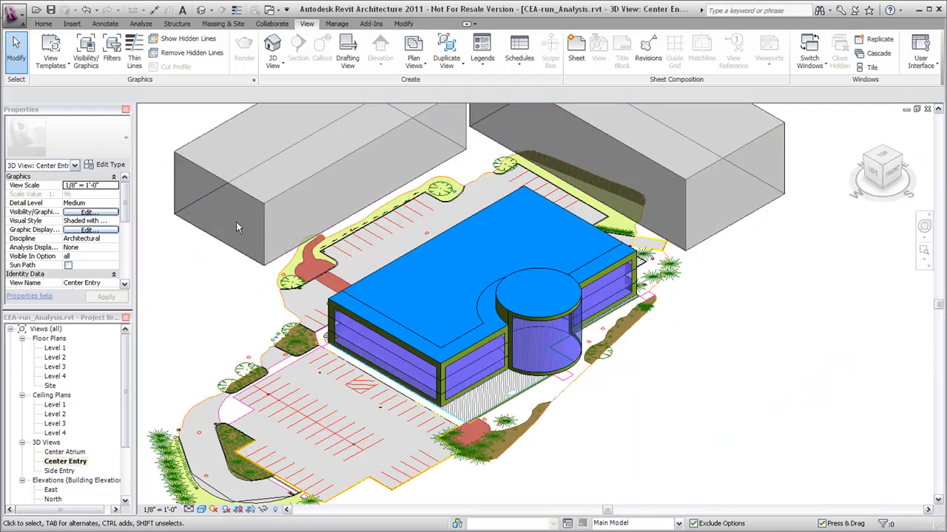
mouse_move(198, 242)
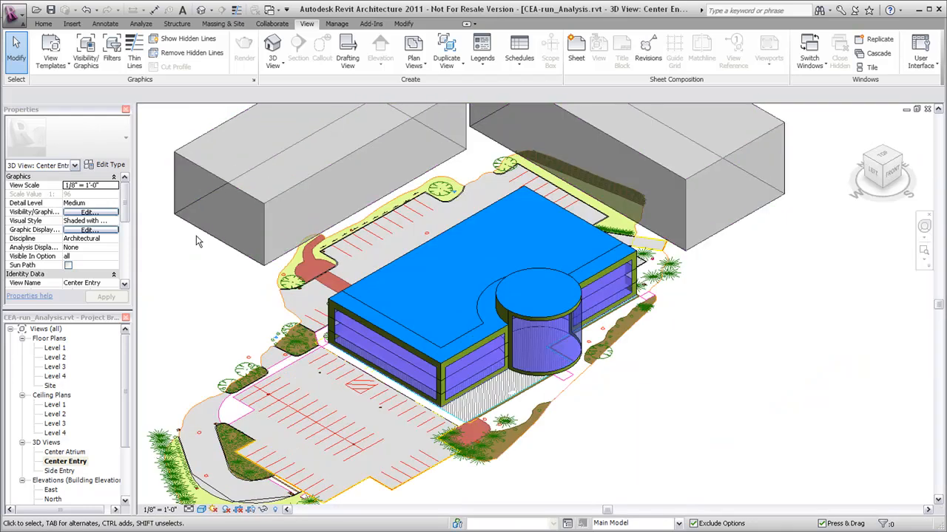
left_click(141, 23)
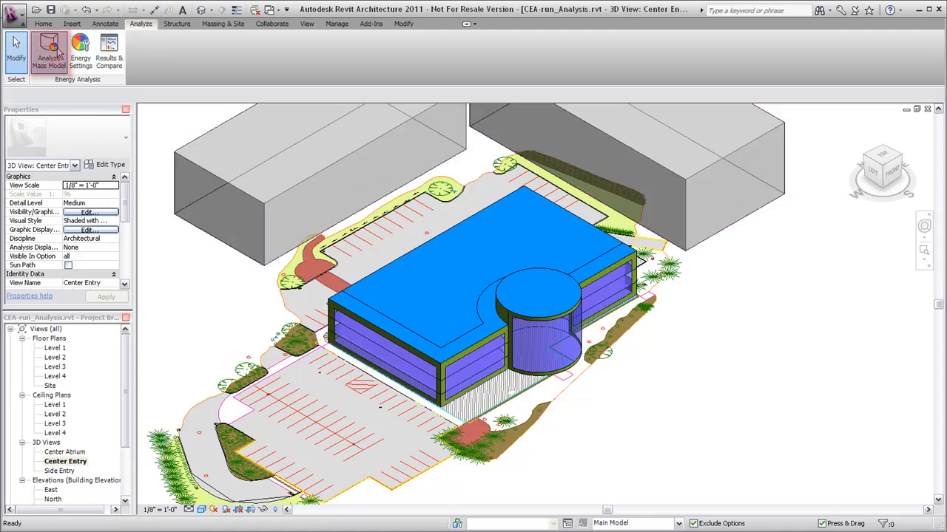
Run a mass model energy analysis named 'Center Entry'.
left_click(48, 52)
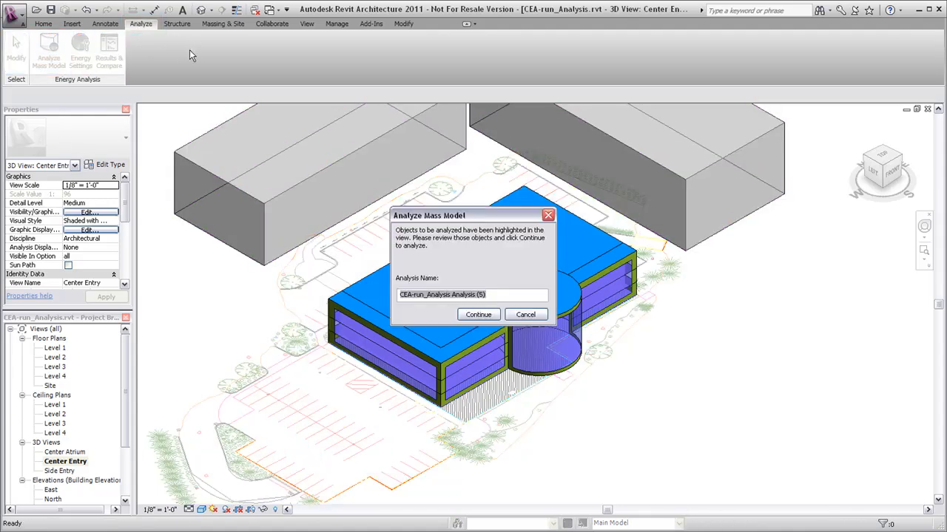
type("C")
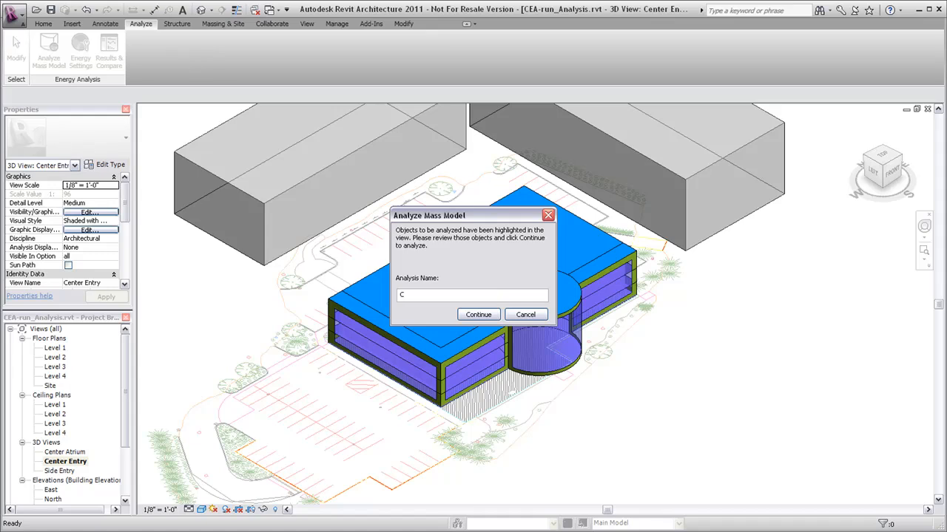
type("Center Entry")
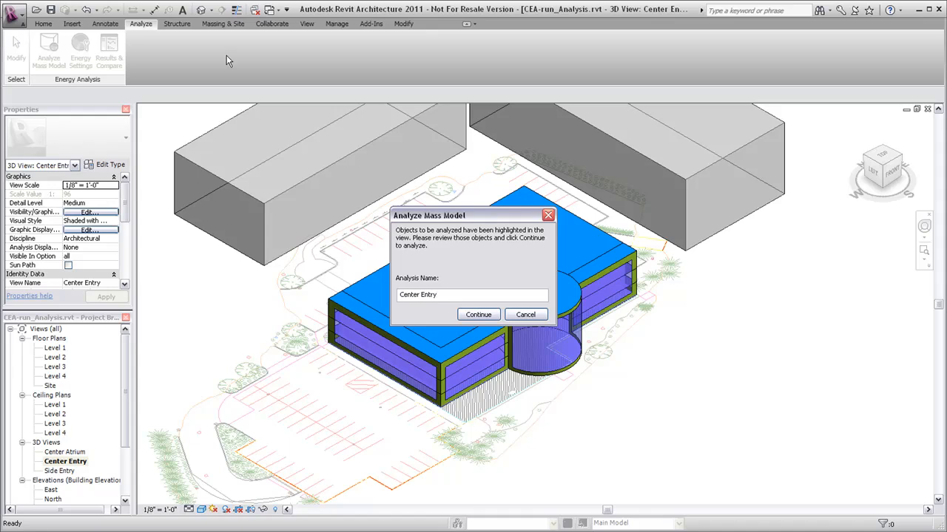
left_click(525, 314)
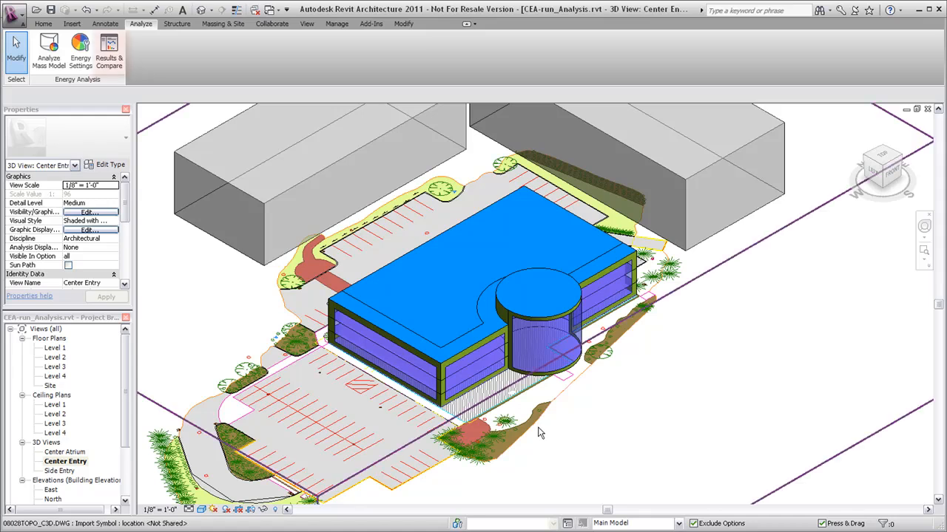
Review the Center Atrium report in Results & Compare, then add Side Entry to the selection.
left_click(109, 50)
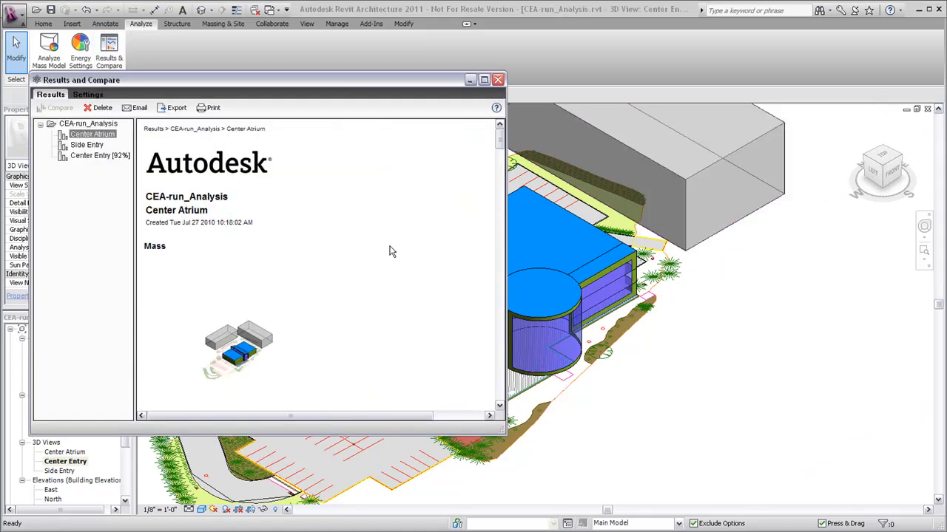
mouse_move(405, 275)
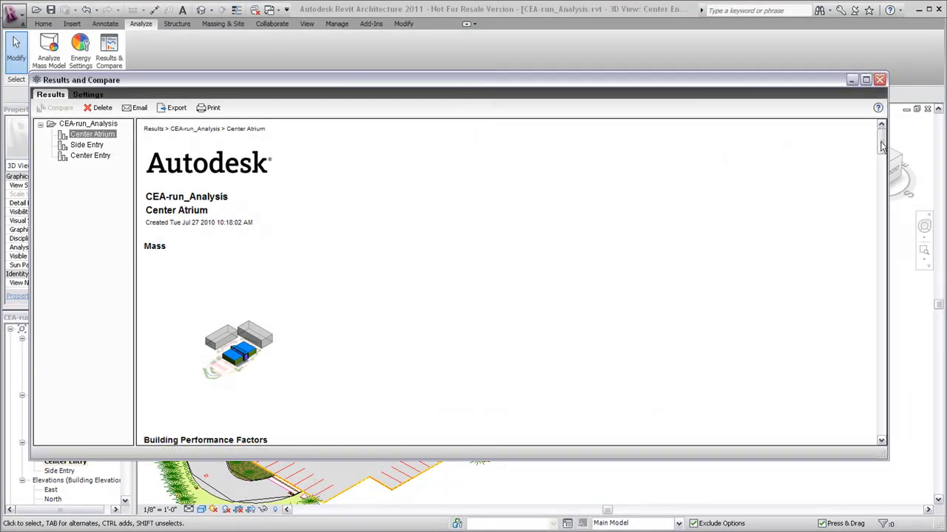
scroll("down", 3)
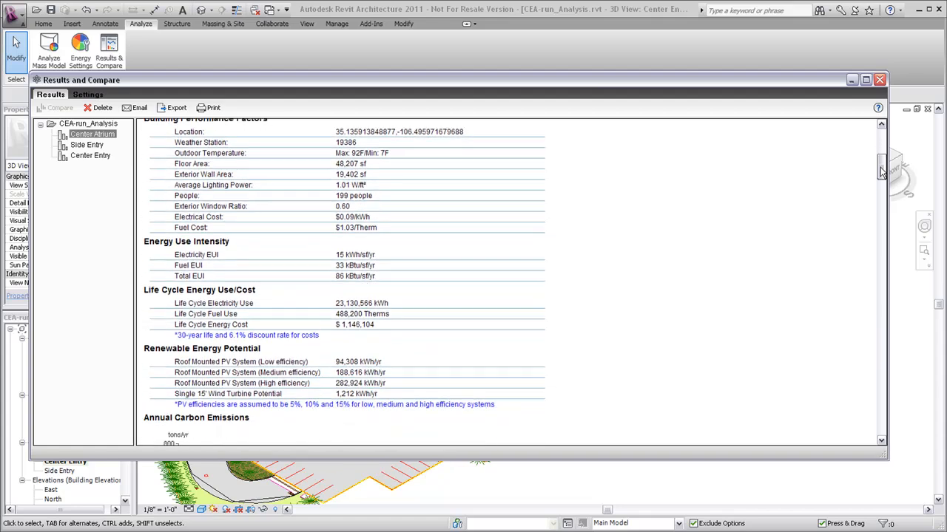
scroll("down", 3)
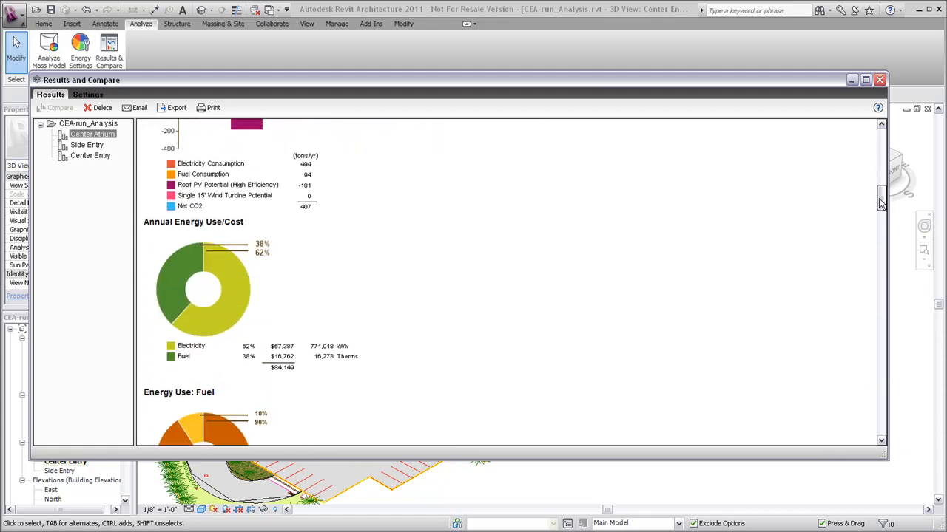
left_click(86, 144)
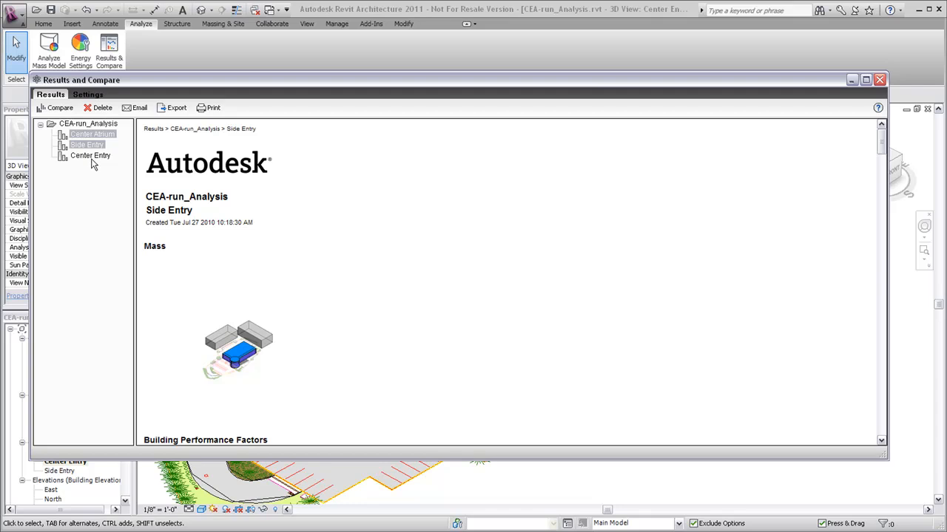
Compare Center Atrium, Side Entry and Center Entry, and scroll through the report.
left_click(90, 156)
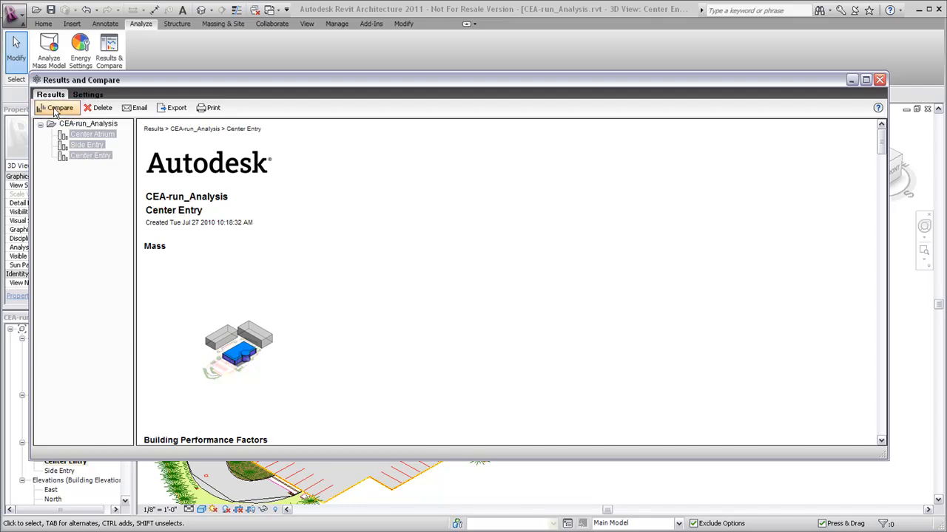
left_click(60, 108)
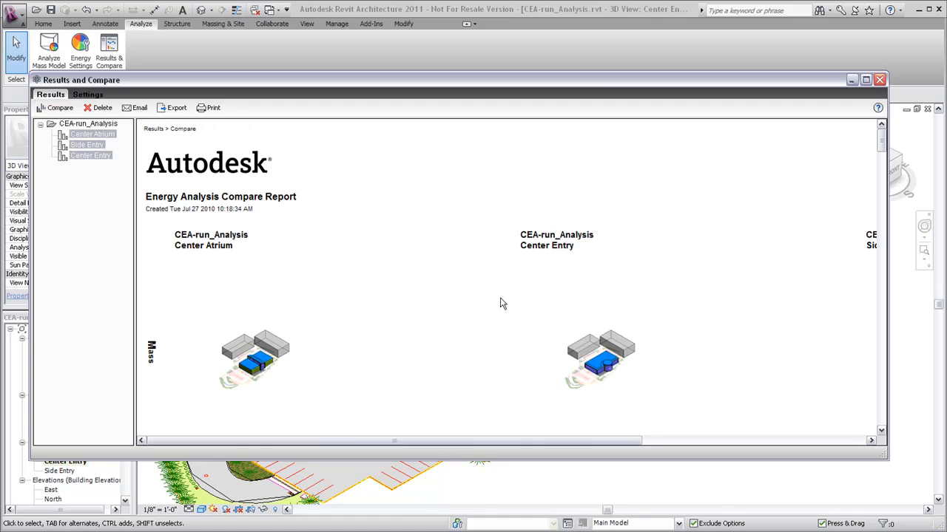
mouse_move(882, 147)
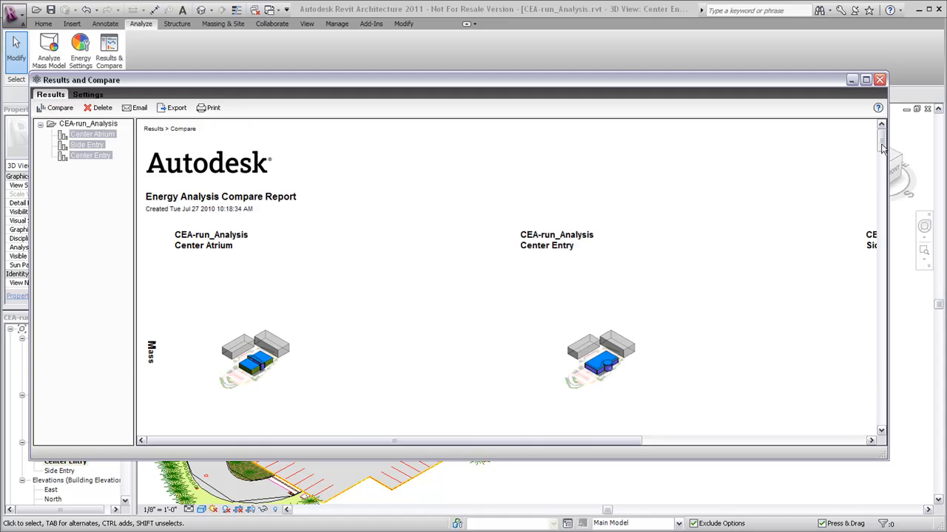
scroll("down", 3)
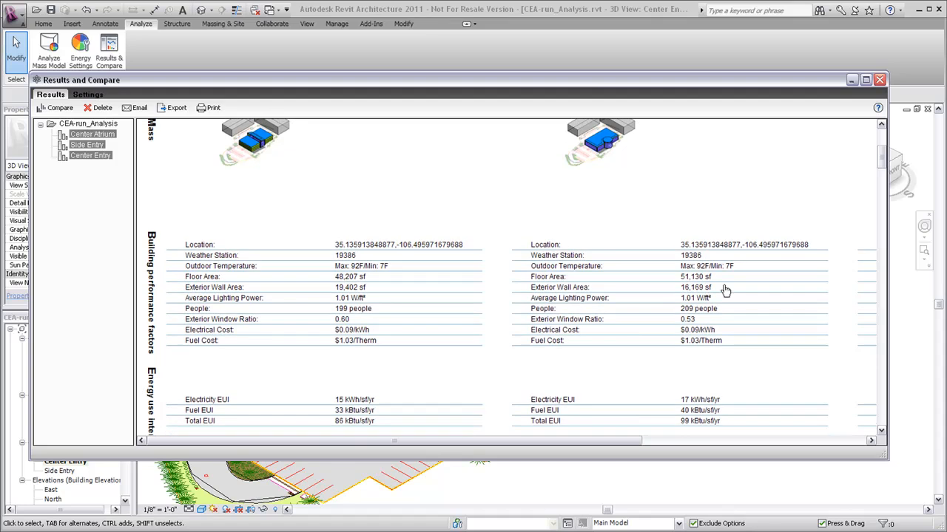
left_click_drag(392, 440, 573, 441)
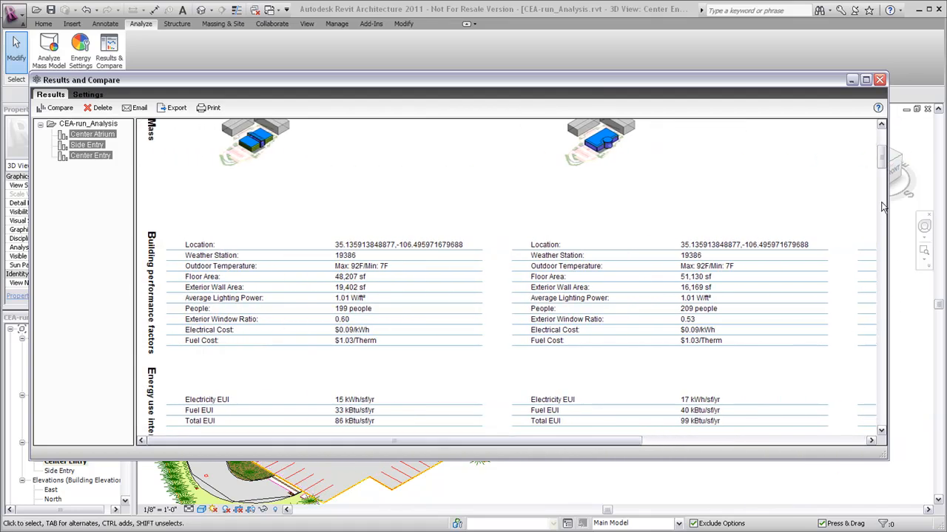
scroll("down", 3)
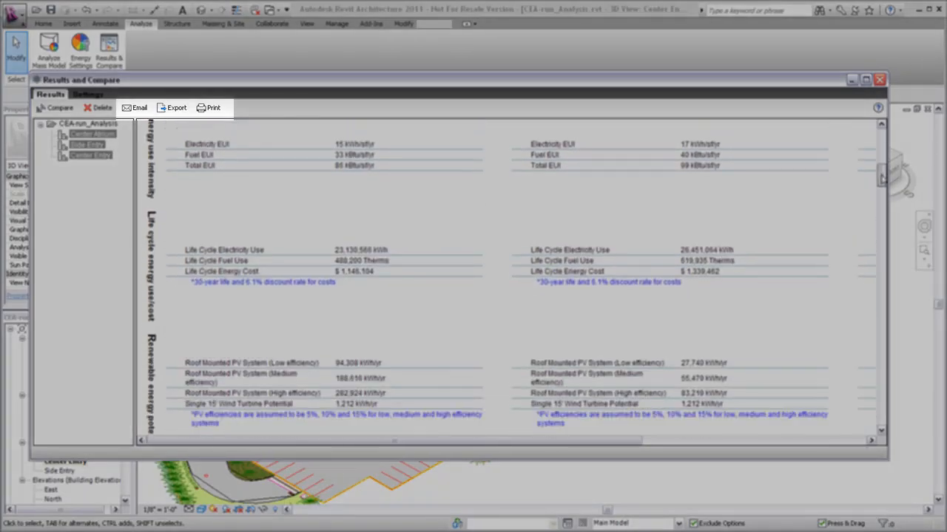
scroll("down", 3)
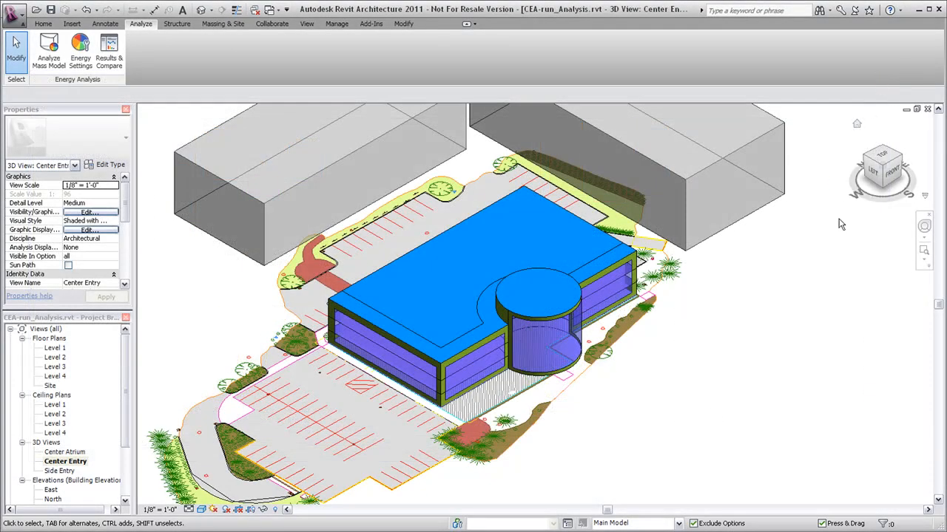
mouse_move(823, 287)
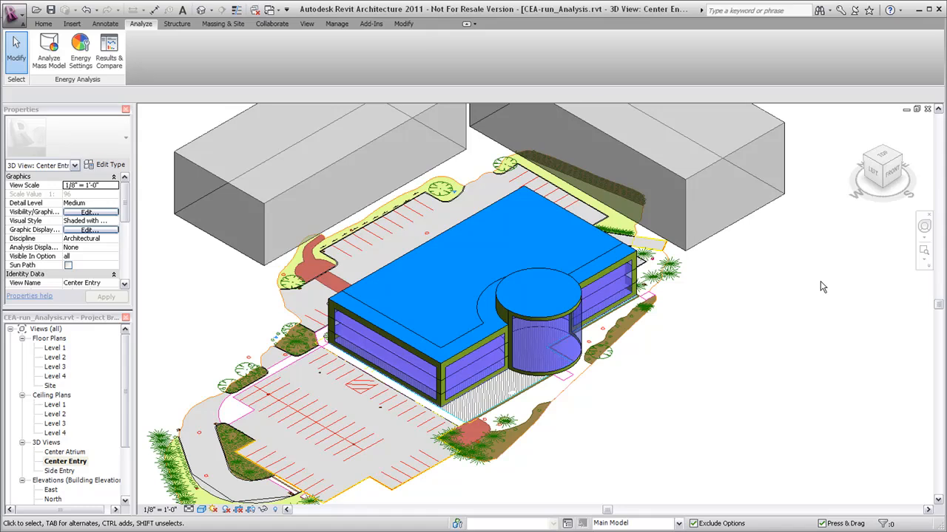